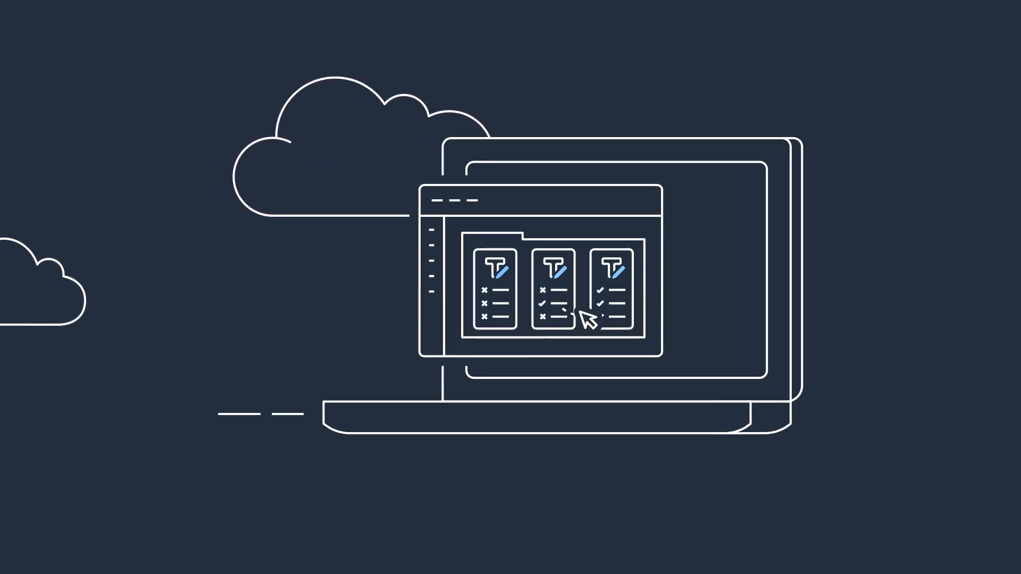
pyautogui.click(607, 290)
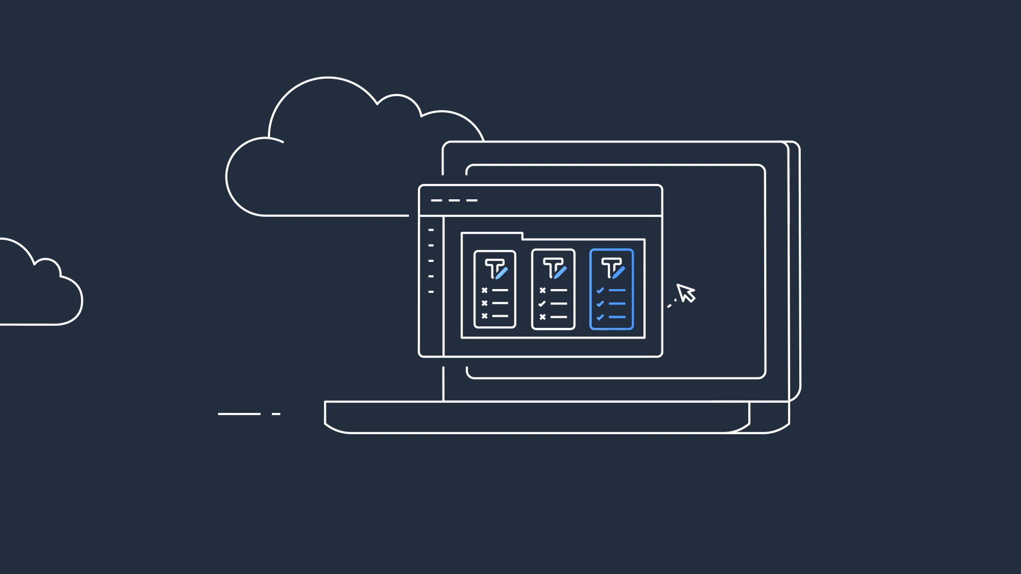